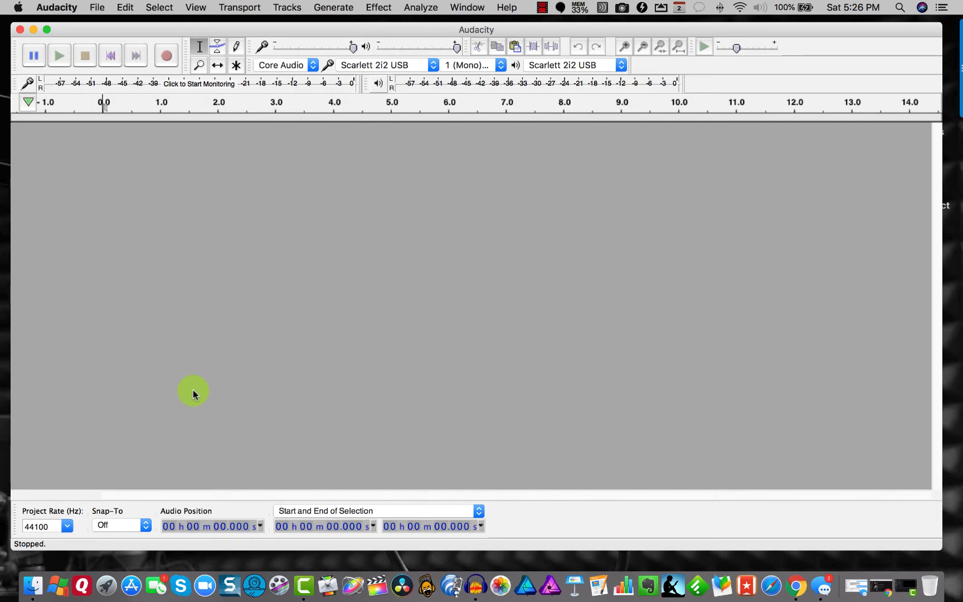
pyautogui.moveTo(183, 396)
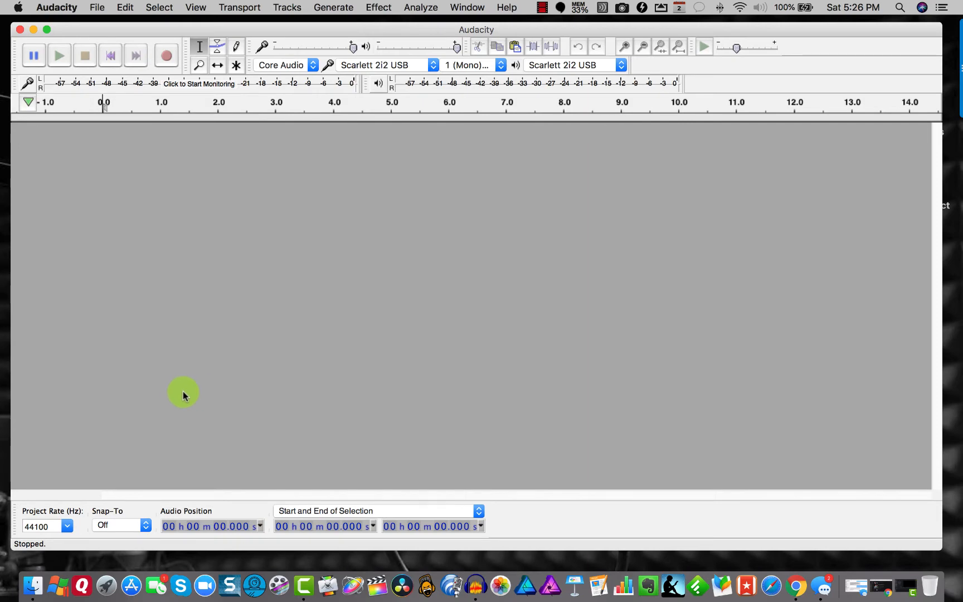
pyautogui.moveTo(181, 393)
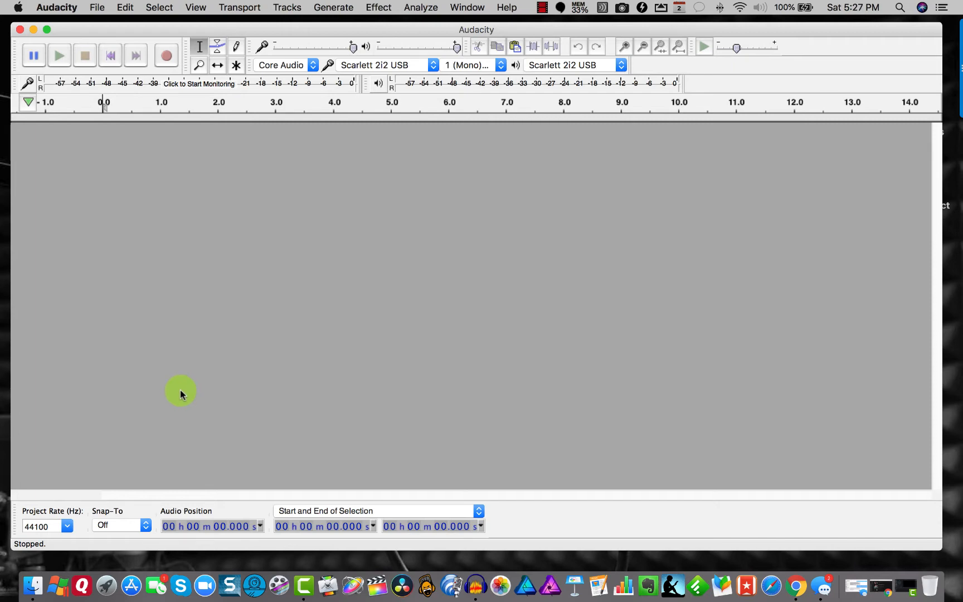
pyautogui.moveTo(275, 235)
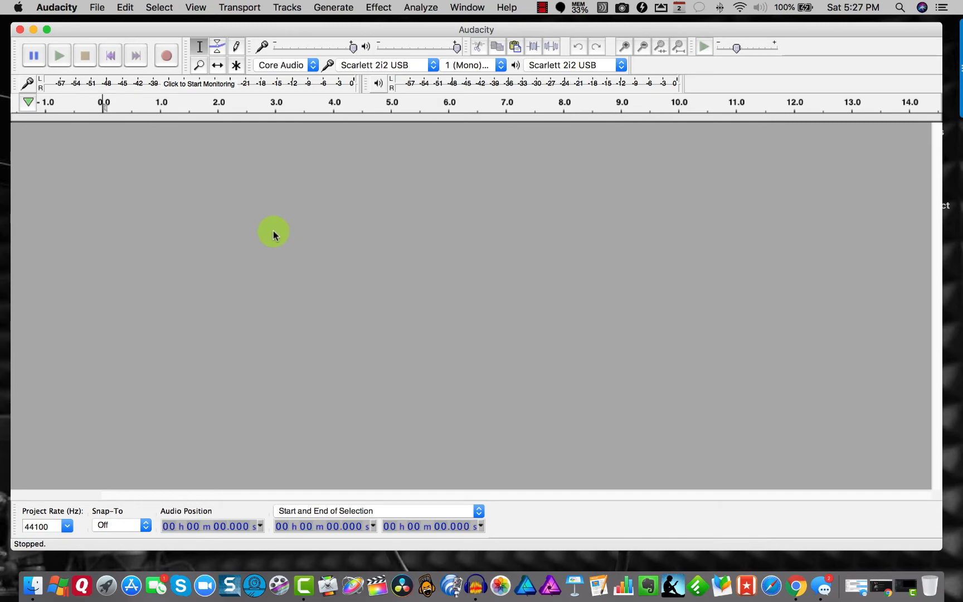
pyautogui.moveTo(164, 139)
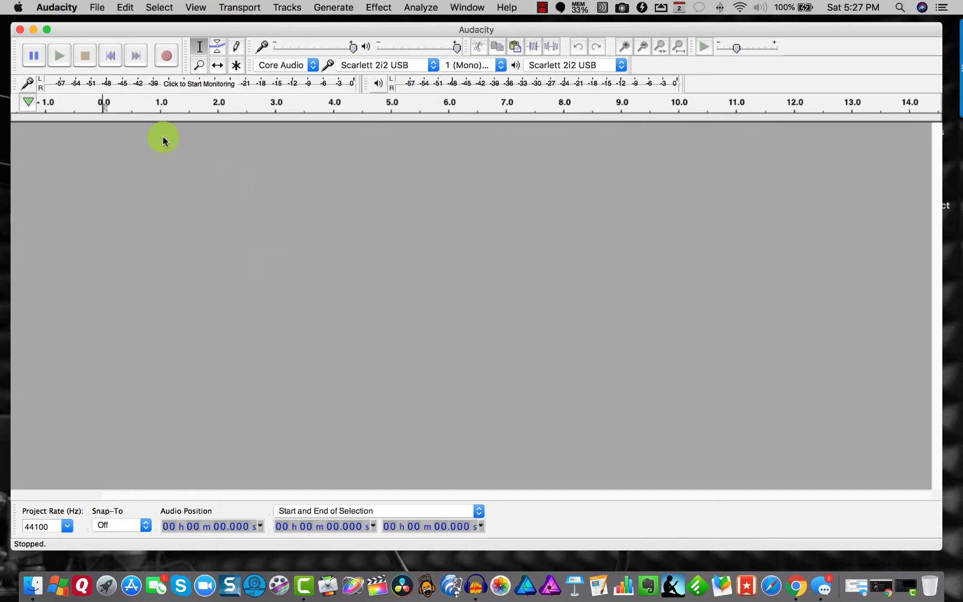
# - Change the Audacity interface theme from Classic to Light in Preferences
pyautogui.click(56, 7)
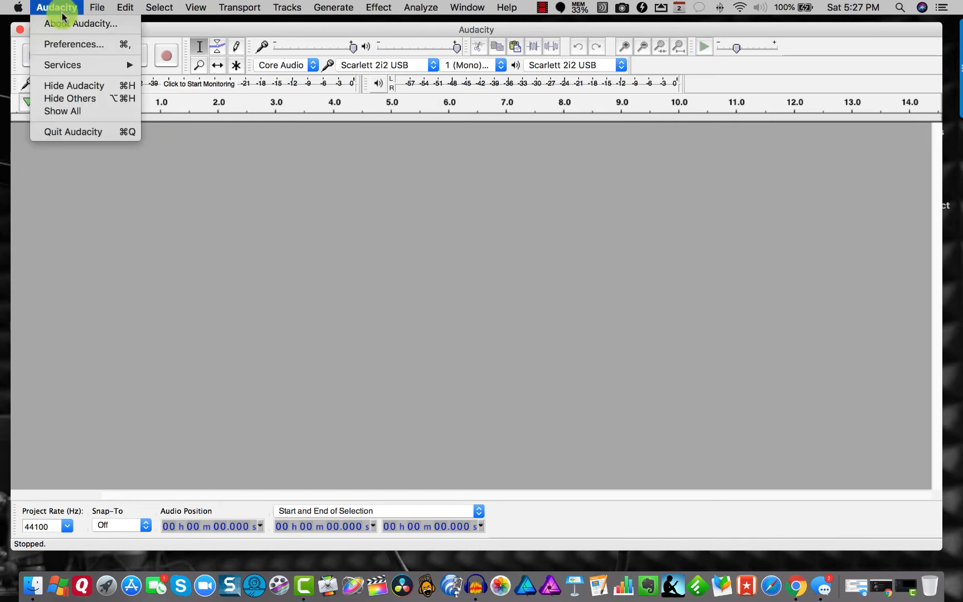
pyautogui.click(73, 43)
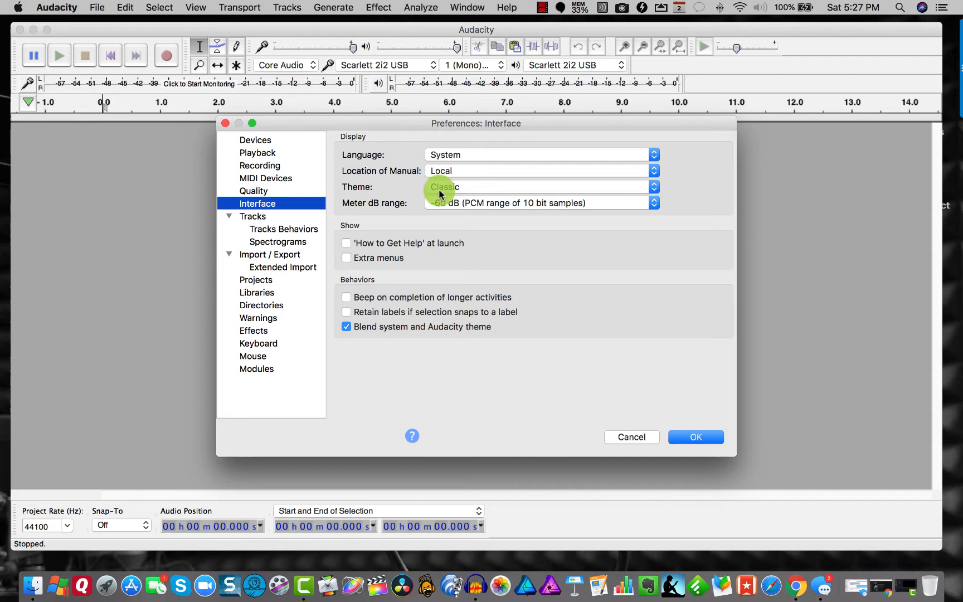
pyautogui.click(540, 186)
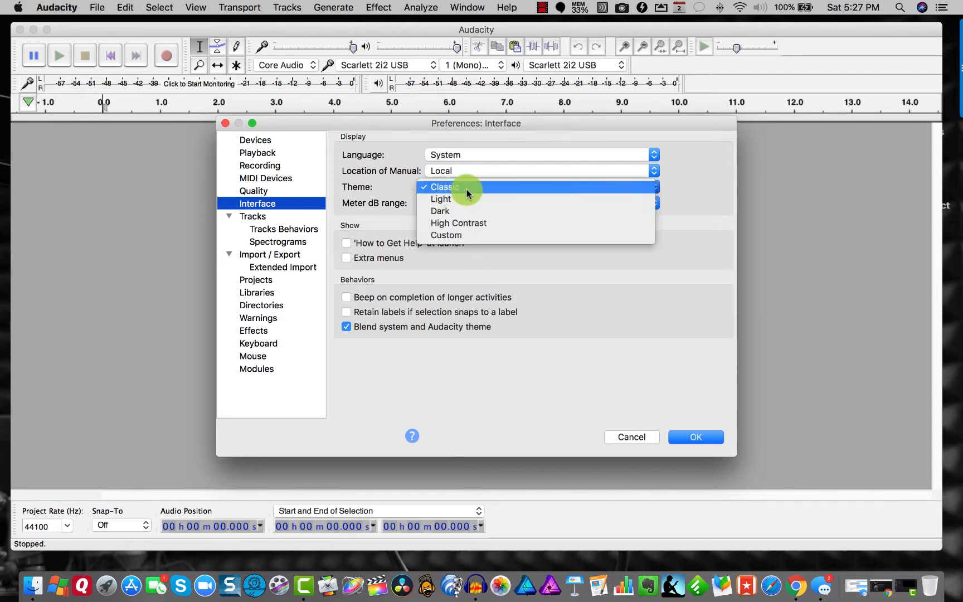
pyautogui.click(440, 199)
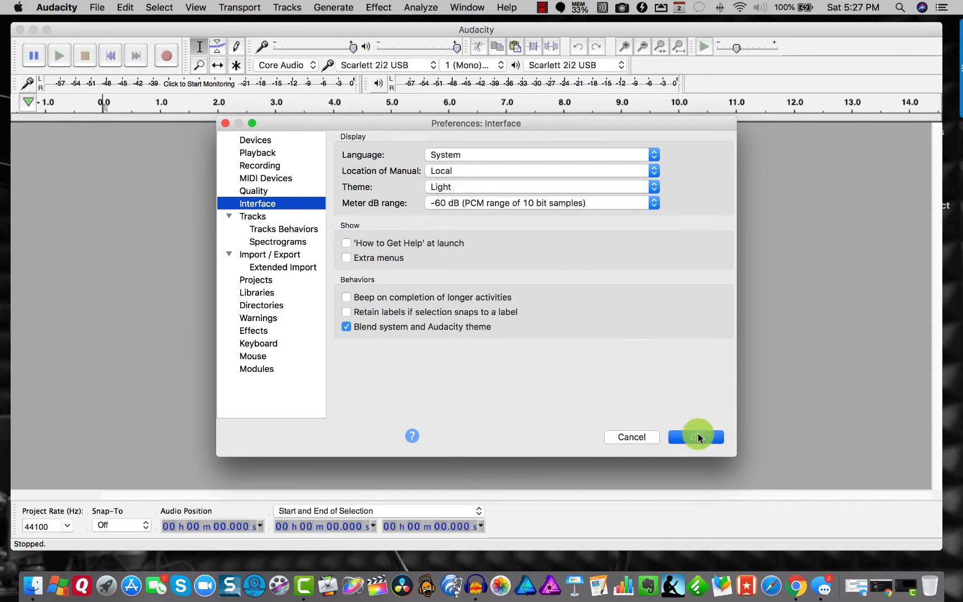
pyautogui.click(696, 437)
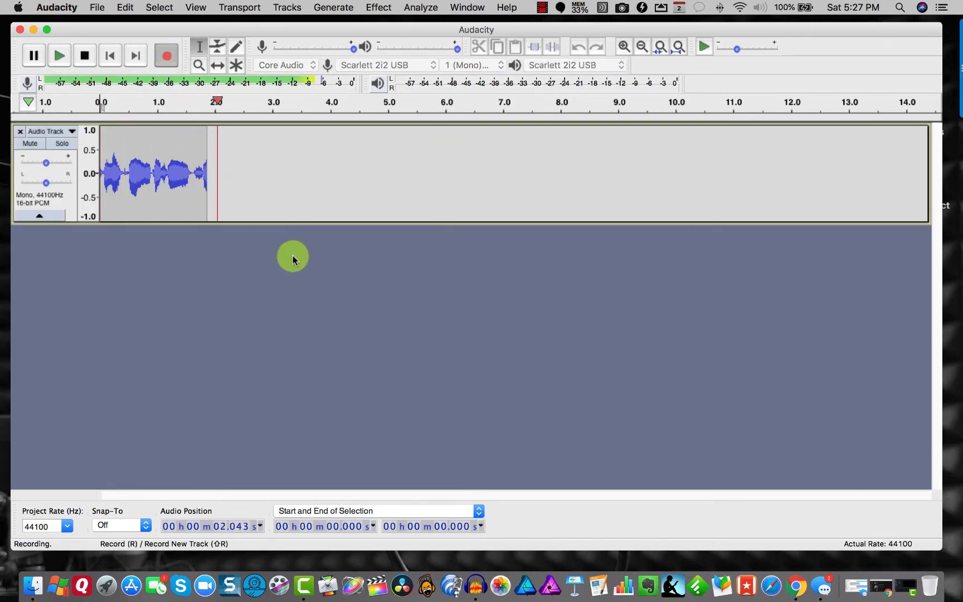
# - Stop the Light-theme test recording and apply the Dark theme in a new project
pyautogui.click(85, 55)
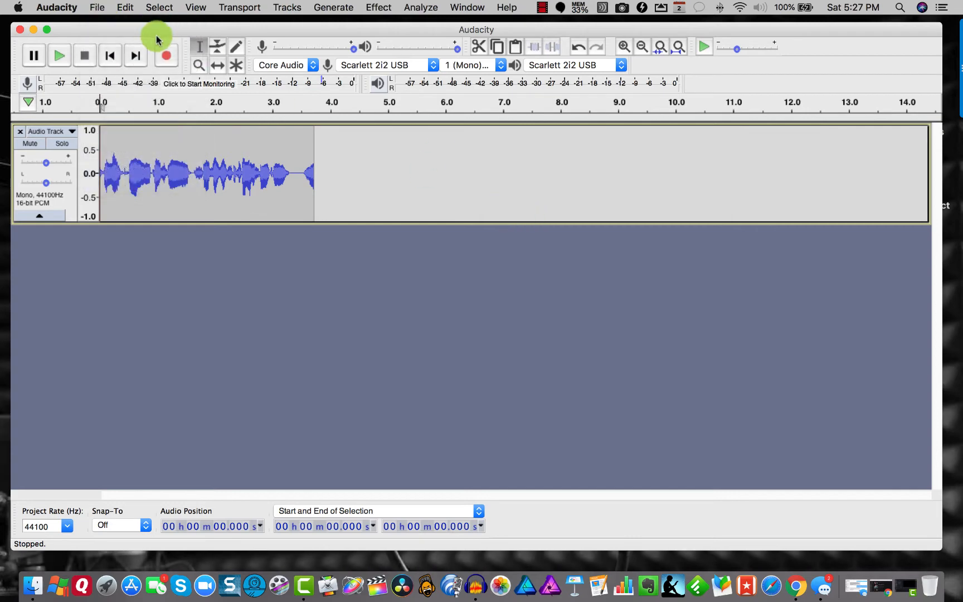
pyautogui.click(56, 7)
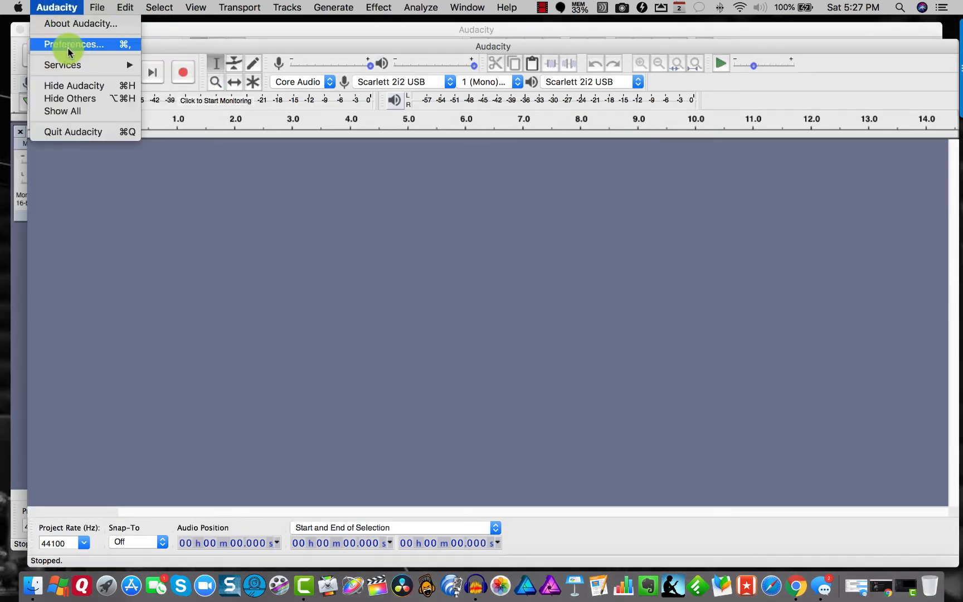
pyautogui.click(73, 43)
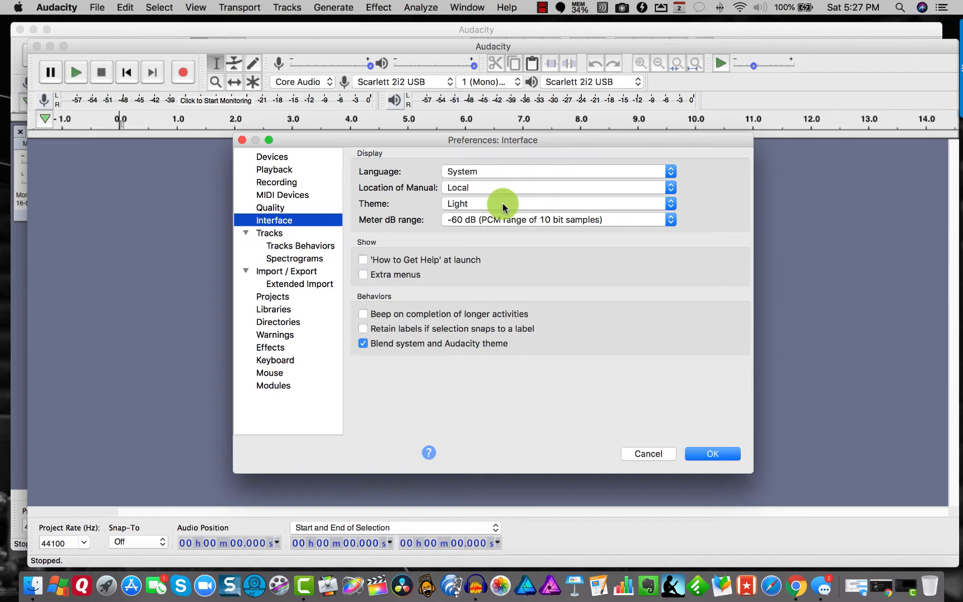
pyautogui.click(556, 204)
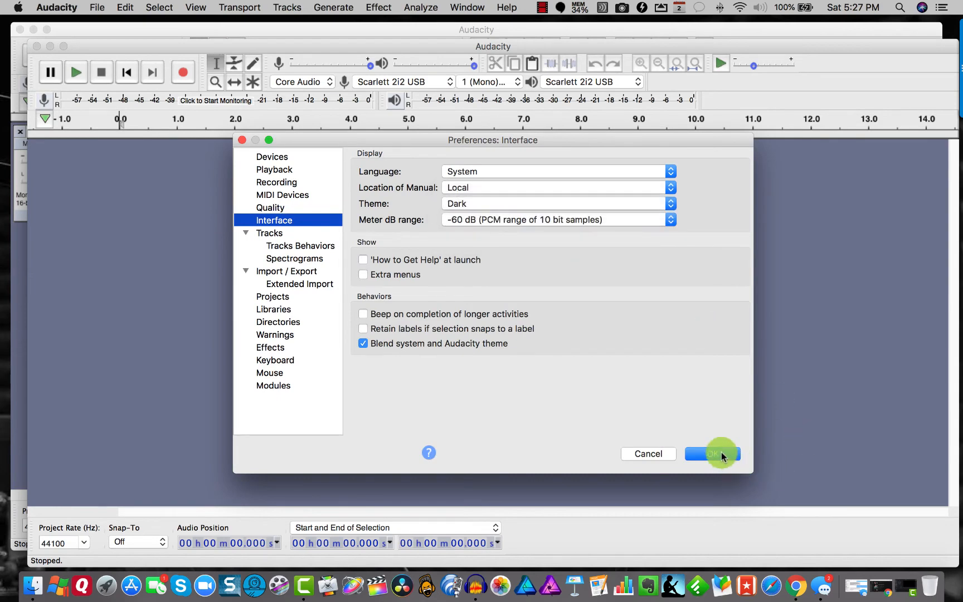
pyautogui.click(712, 453)
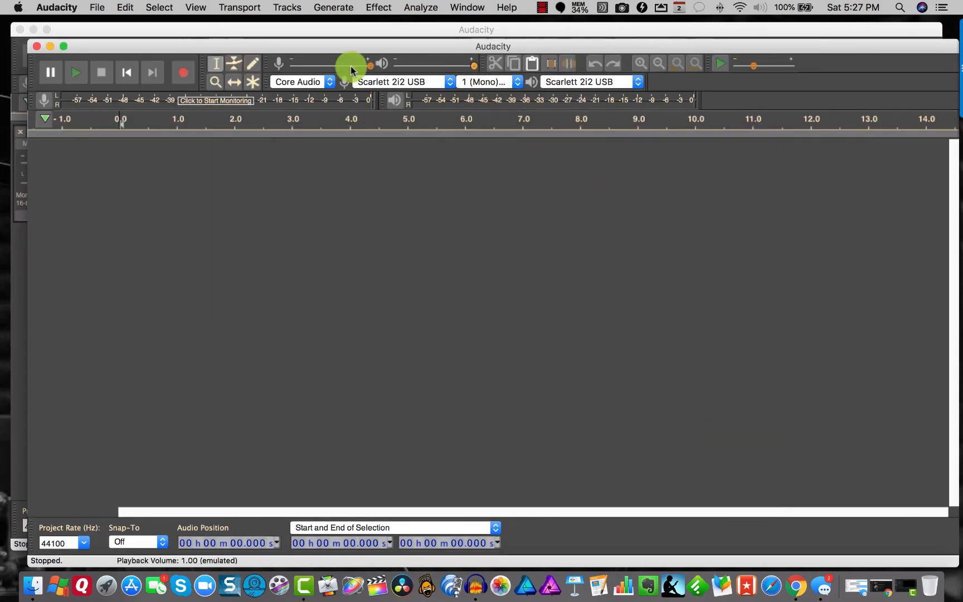
# - Record and stop an eight-second voice clip in the Dark-themed window
pyautogui.click(182, 72)
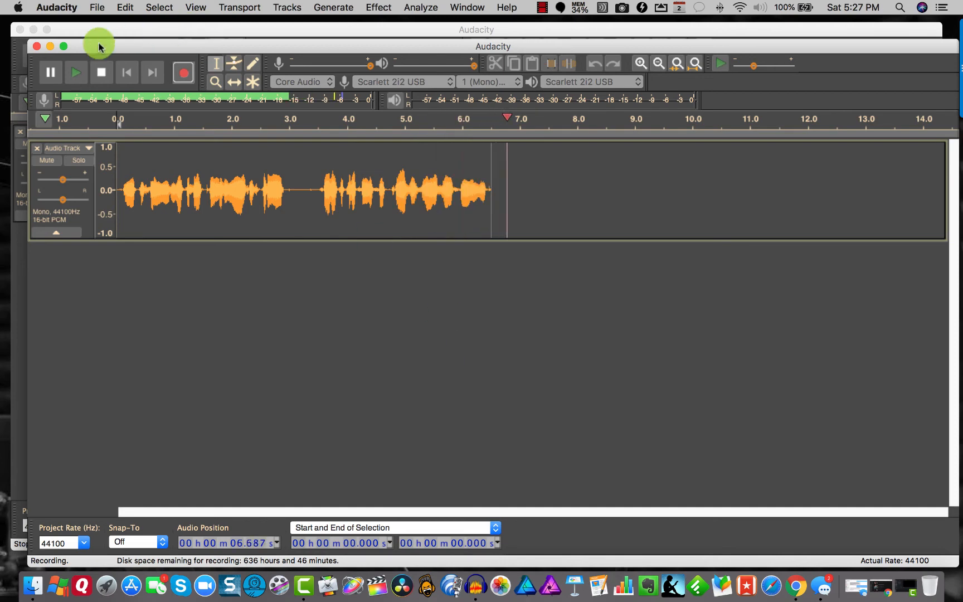
pyautogui.click(96, 7)
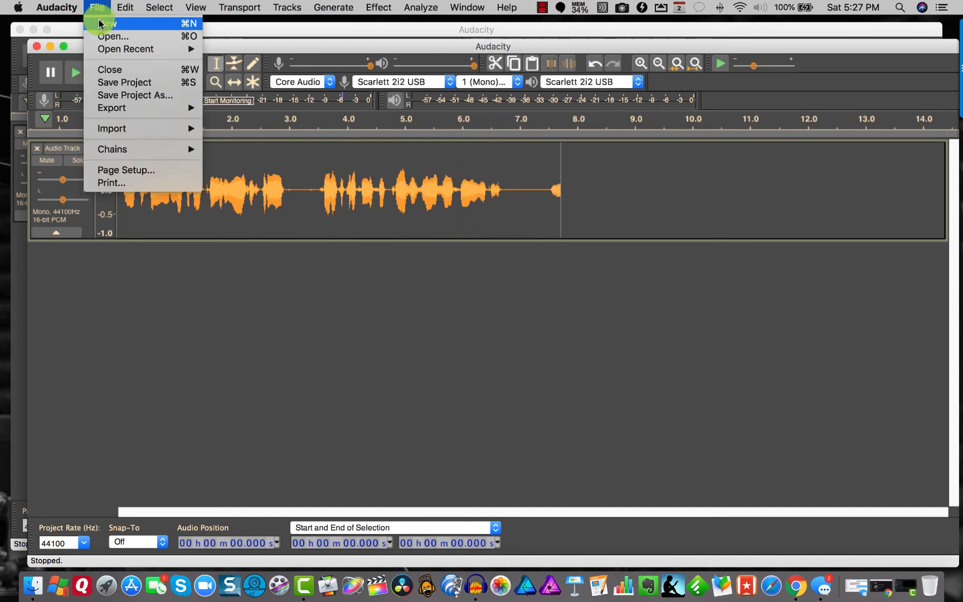
# - Apply the High Contrast theme in a new project and start recording
pyautogui.click(55, 7)
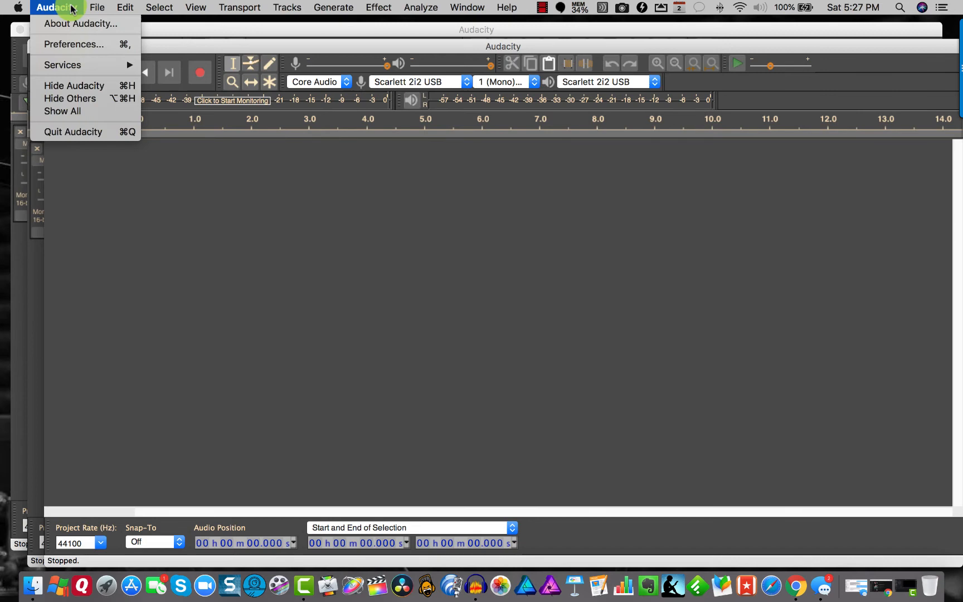
pyautogui.click(72, 43)
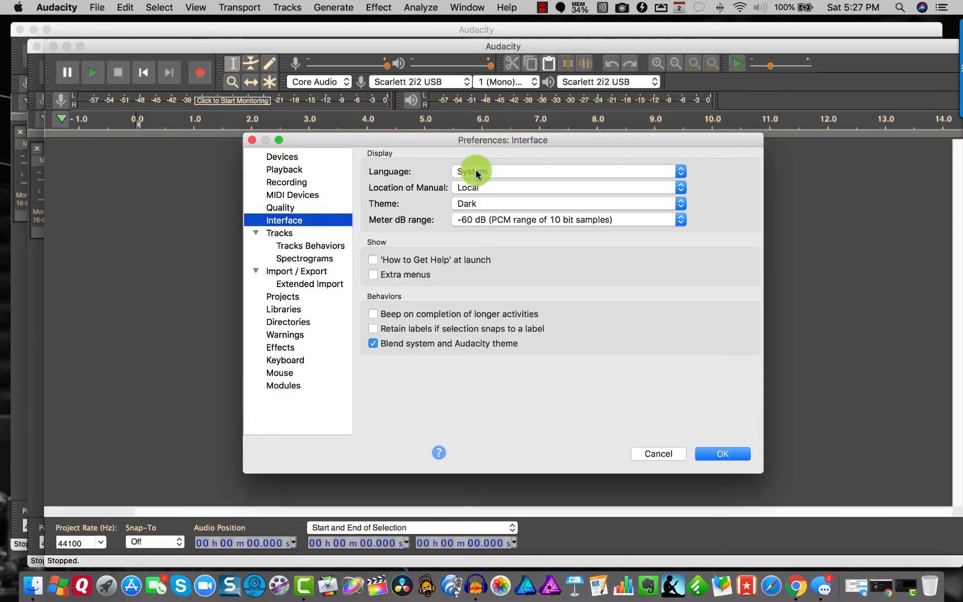
pyautogui.click(565, 204)
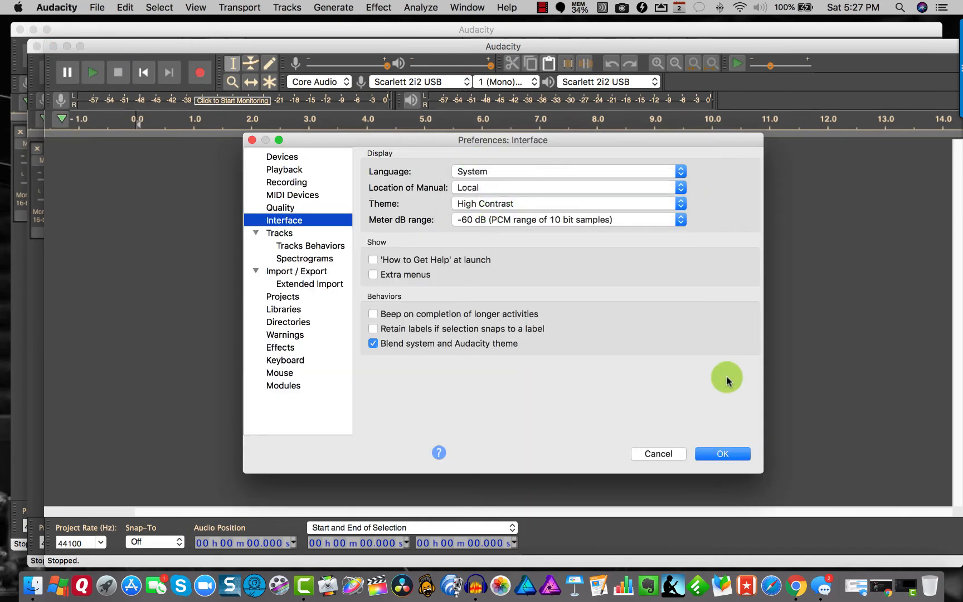
pyautogui.click(722, 453)
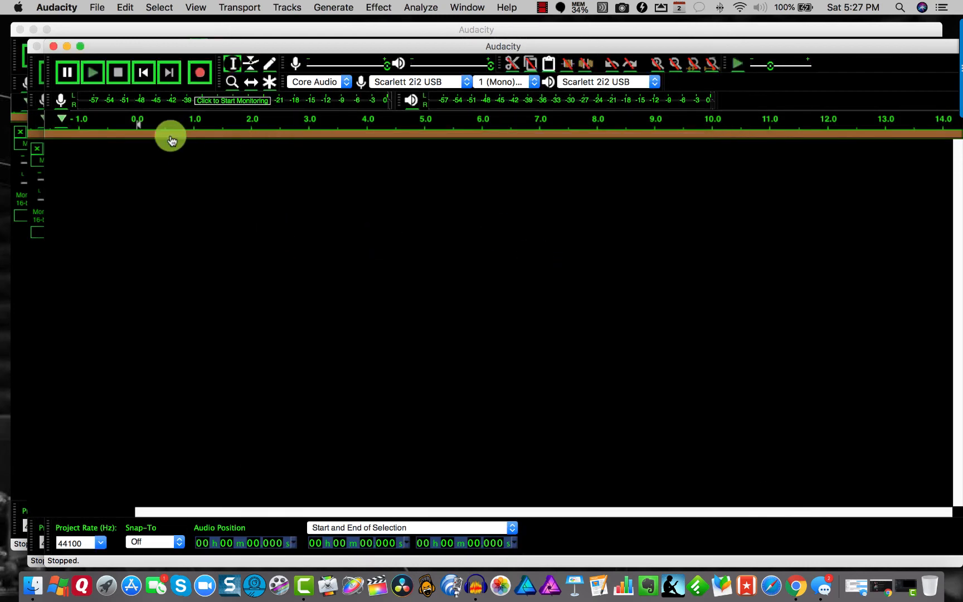
pyautogui.click(199, 71)
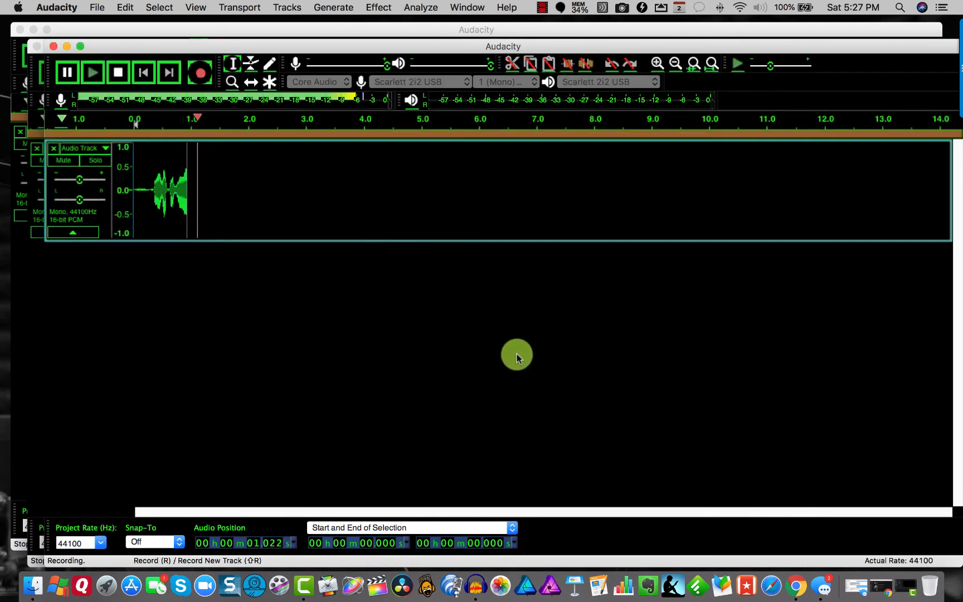